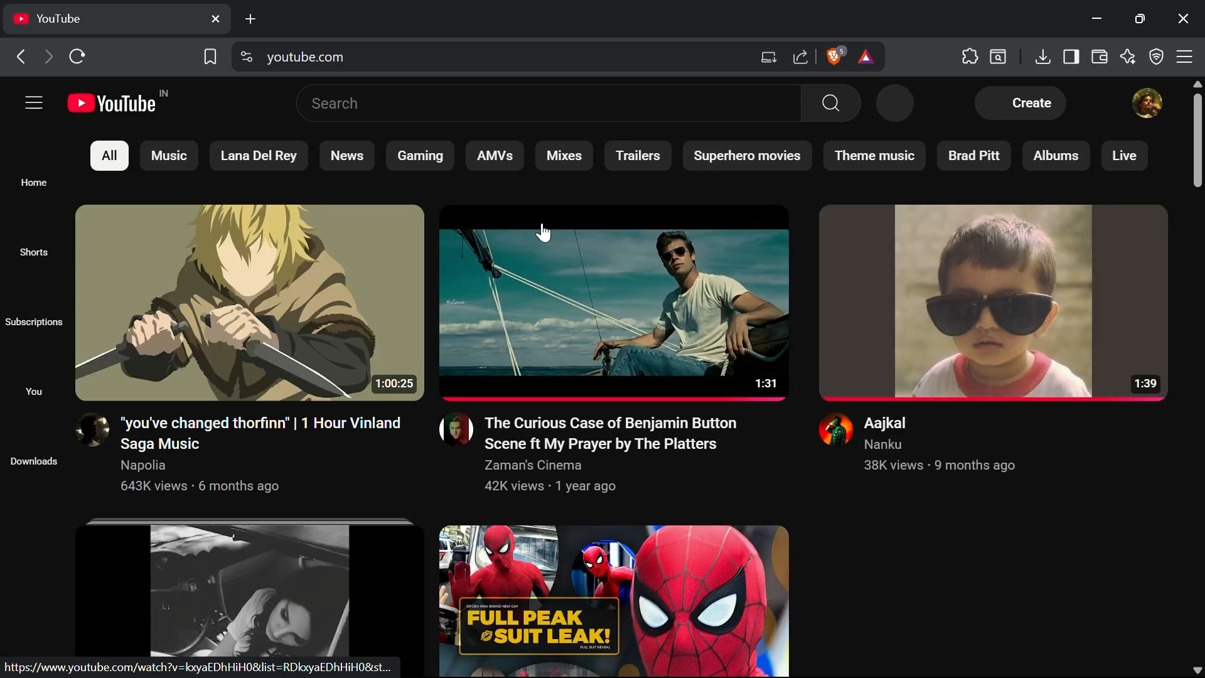
click(1144, 102)
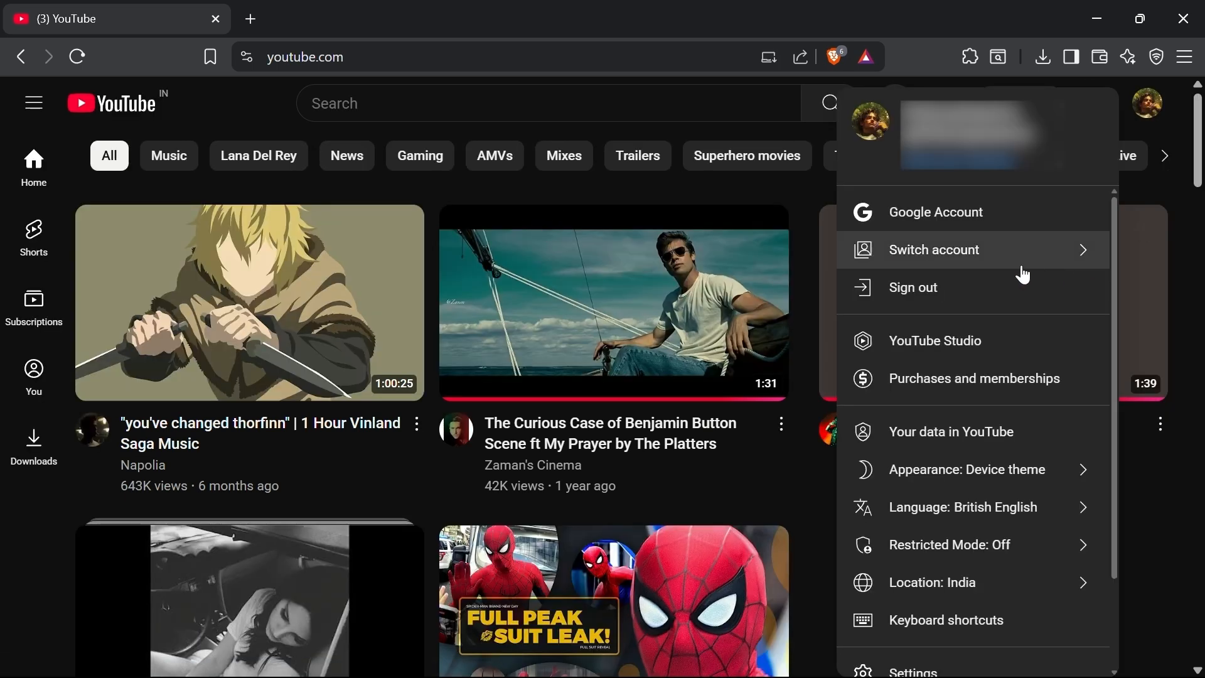
click(934, 341)
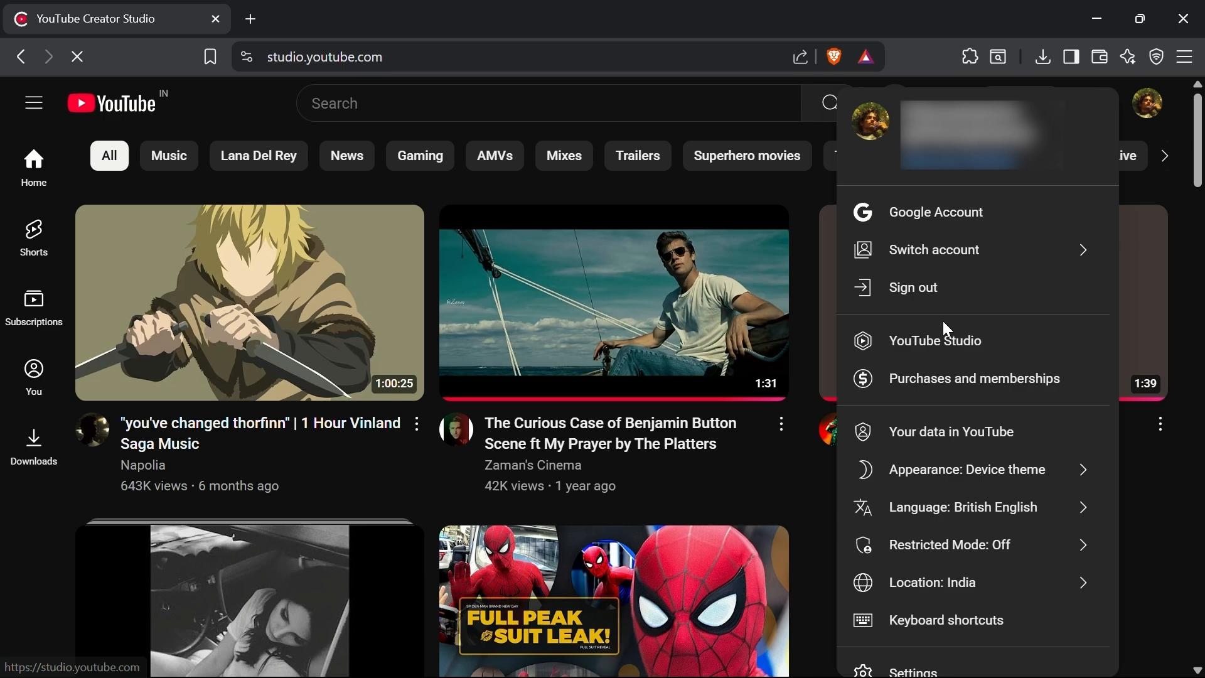
click(935, 340)
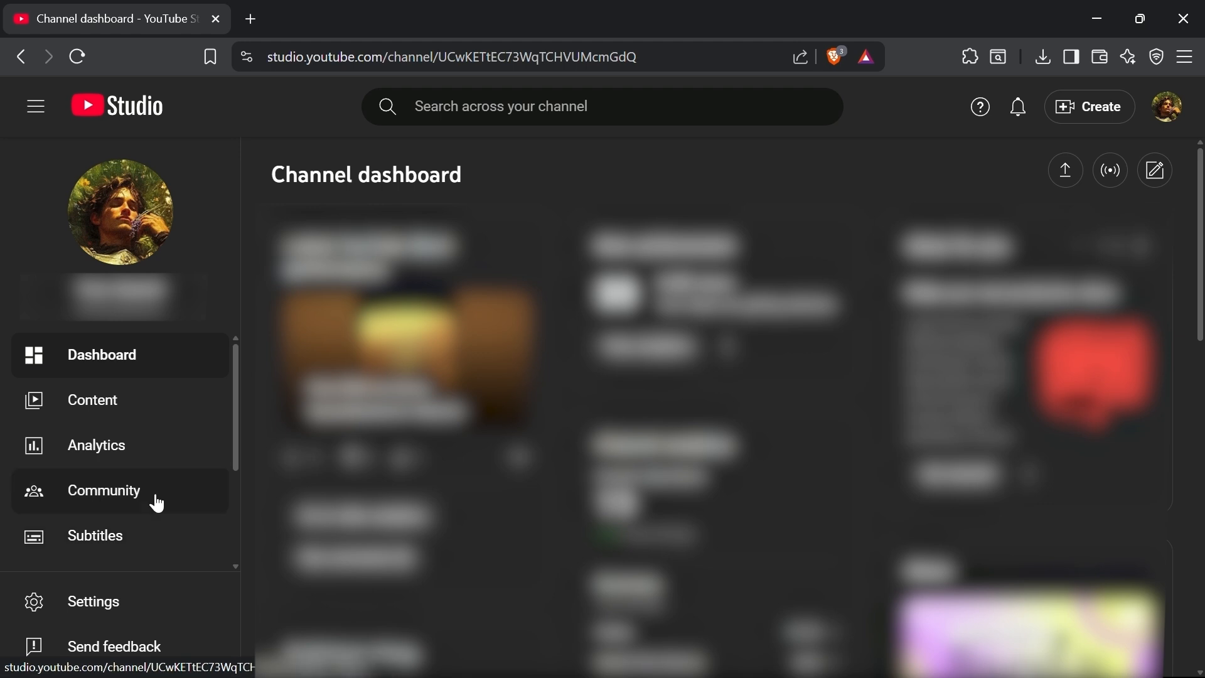
Open Settings > Channel > Feature eligibility to list standard, intermediate and advanced features.
click(92, 602)
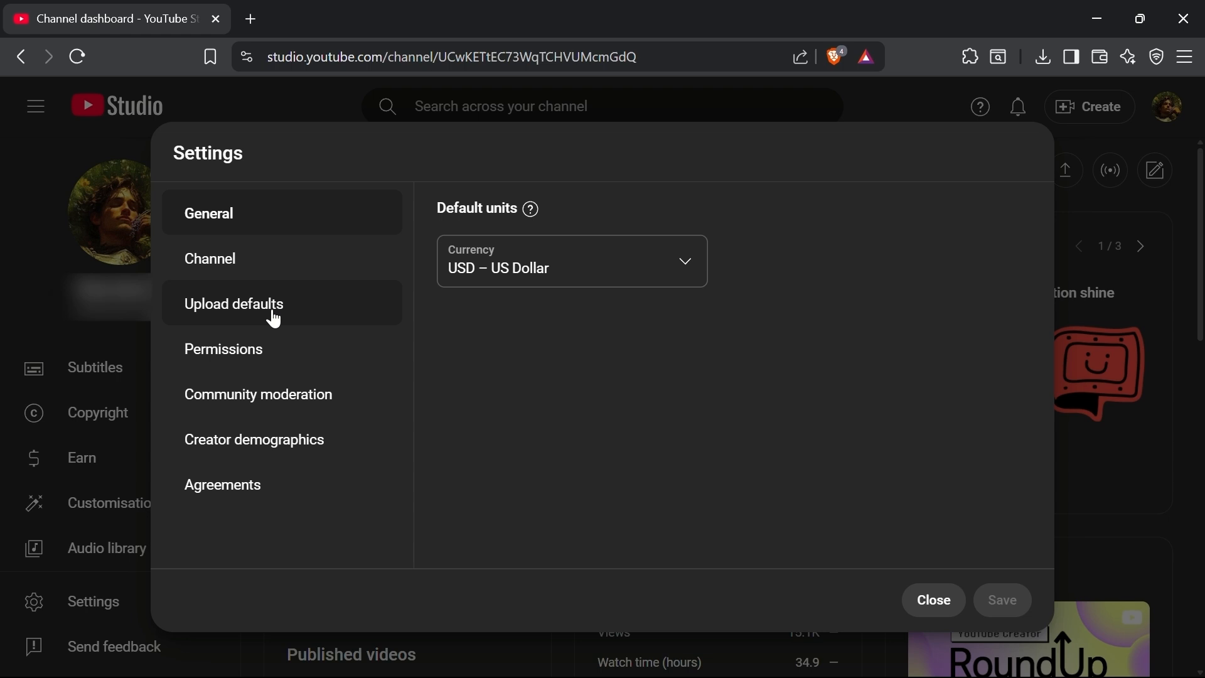
click(210, 258)
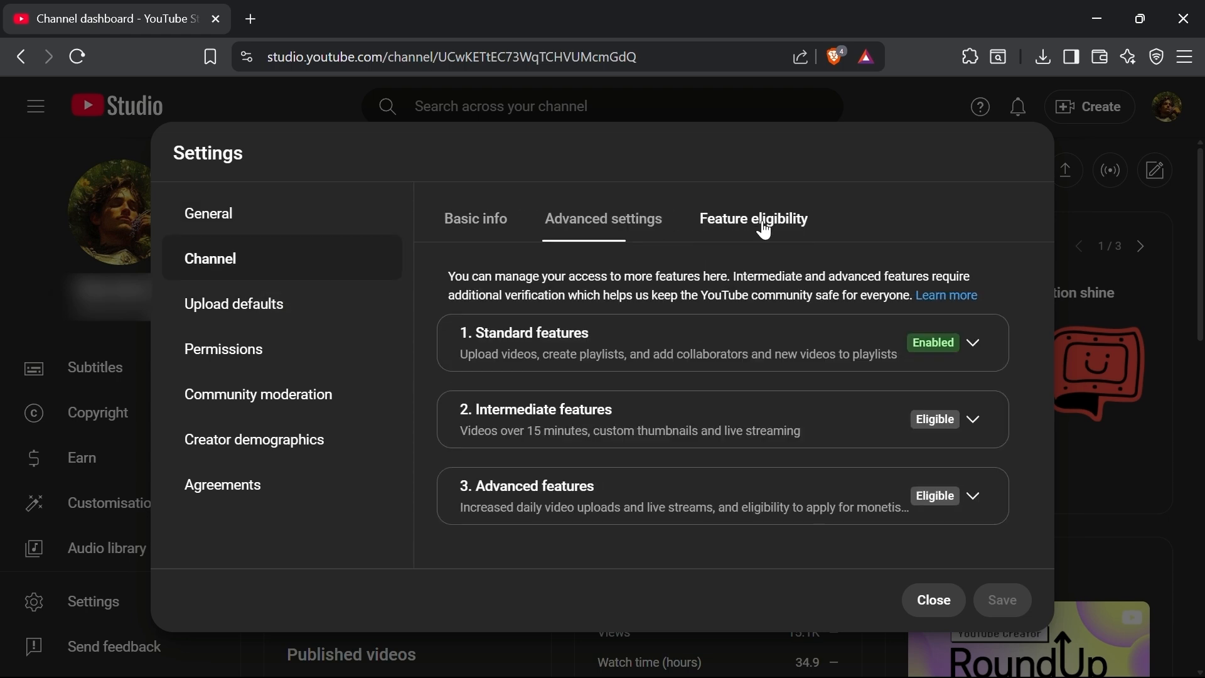
click(752, 219)
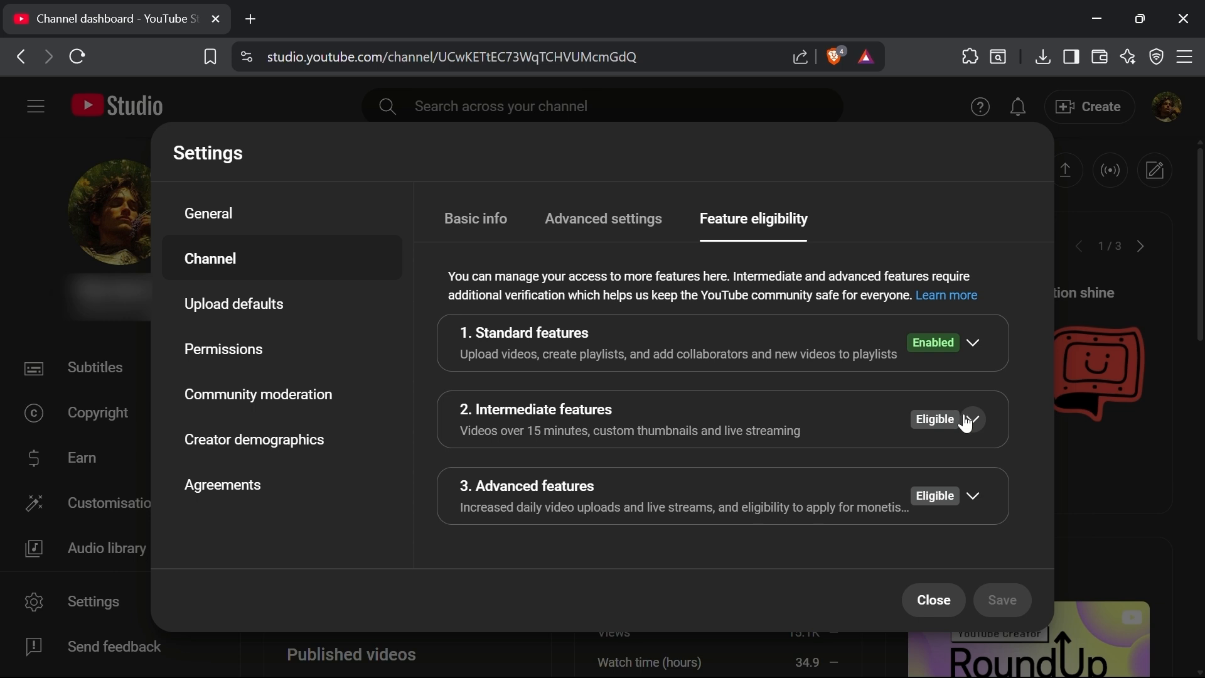
mouse_move(1000, 464)
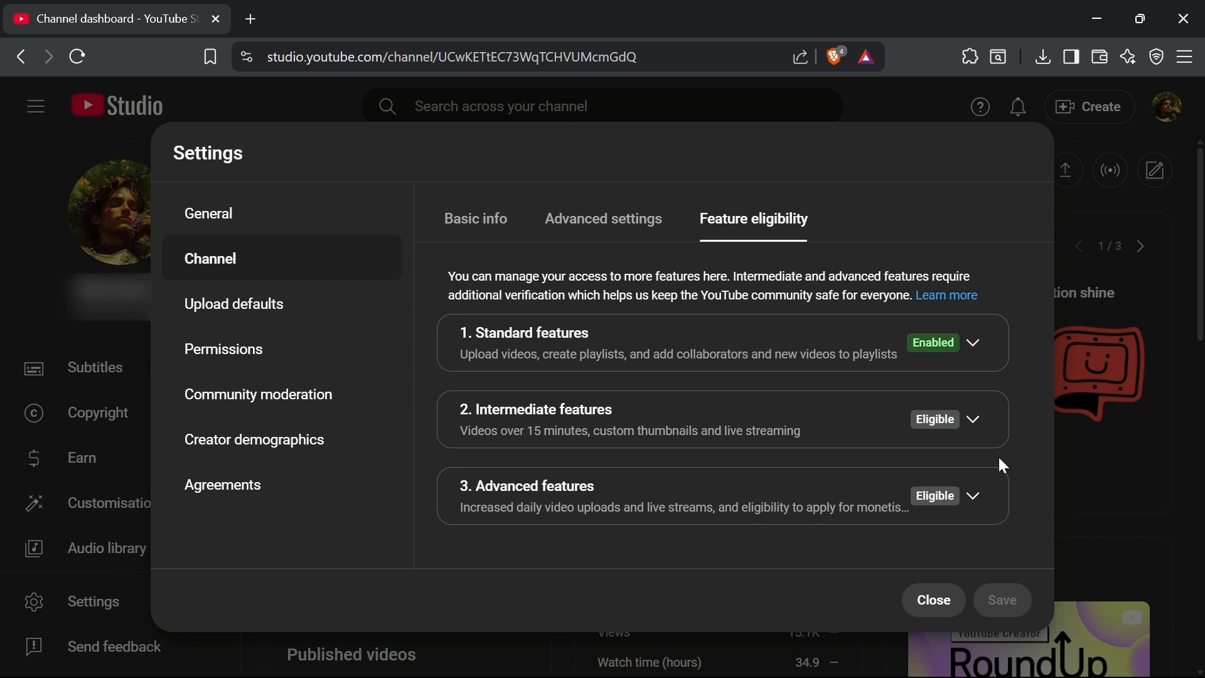
mouse_move(988, 438)
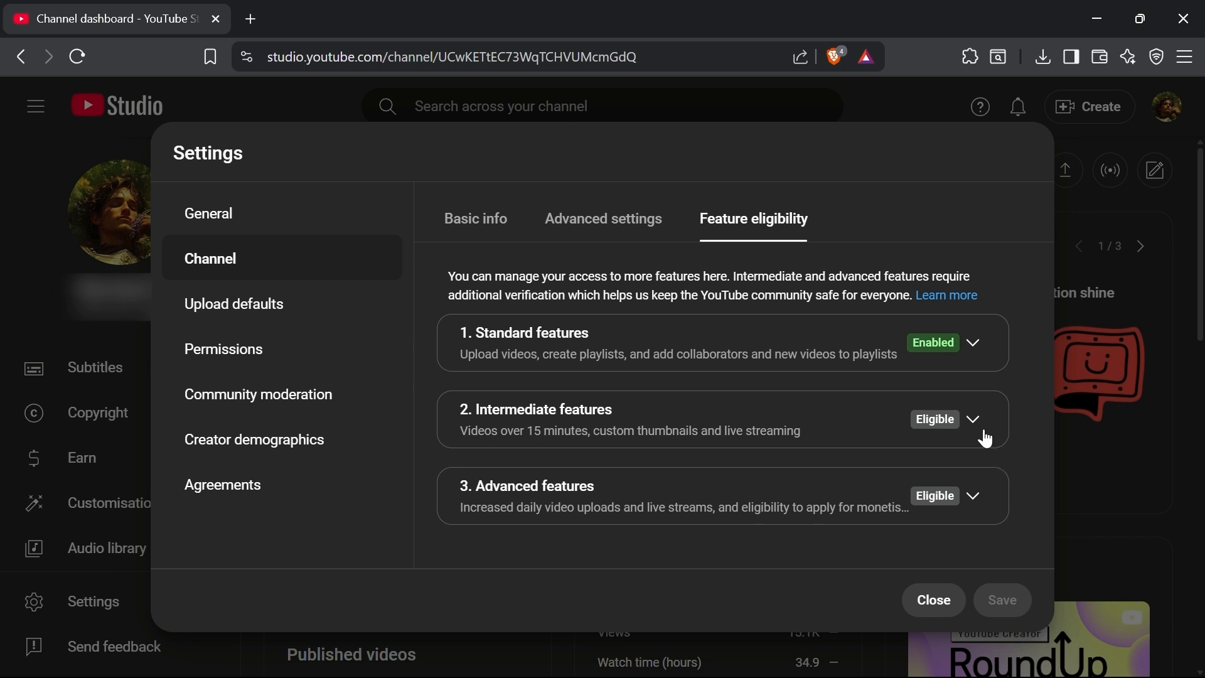
Expand Intermediate features and start Verify phone number in a new tab.
click(972, 420)
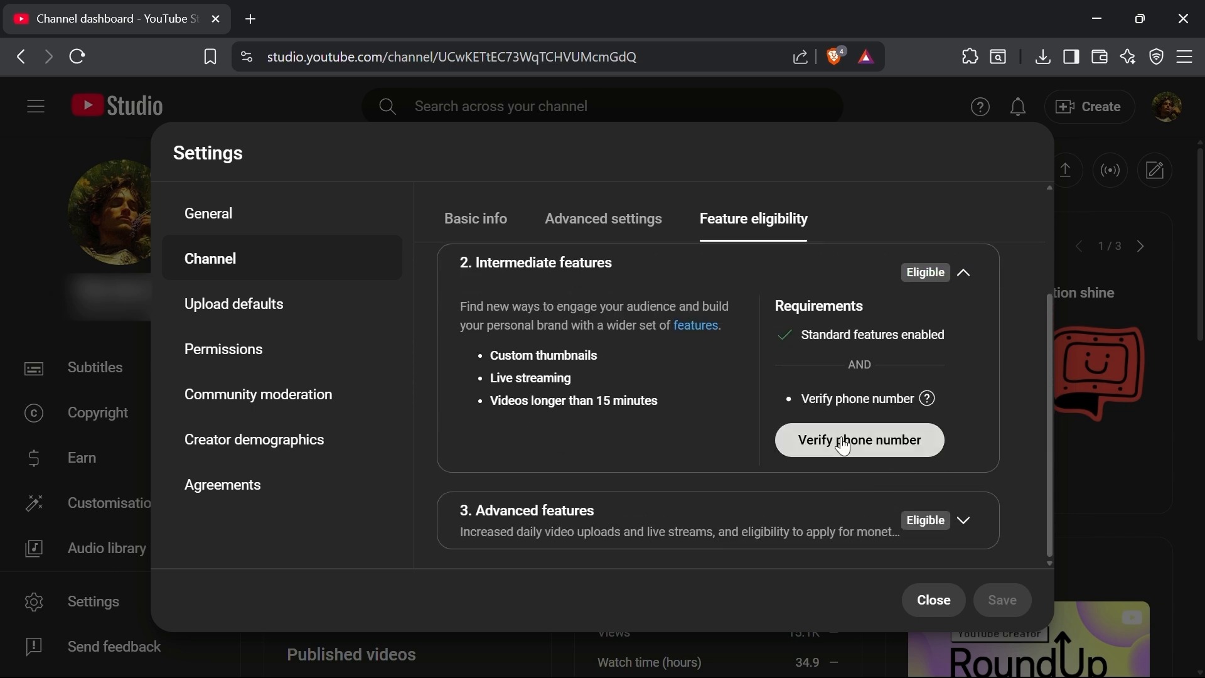
click(859, 440)
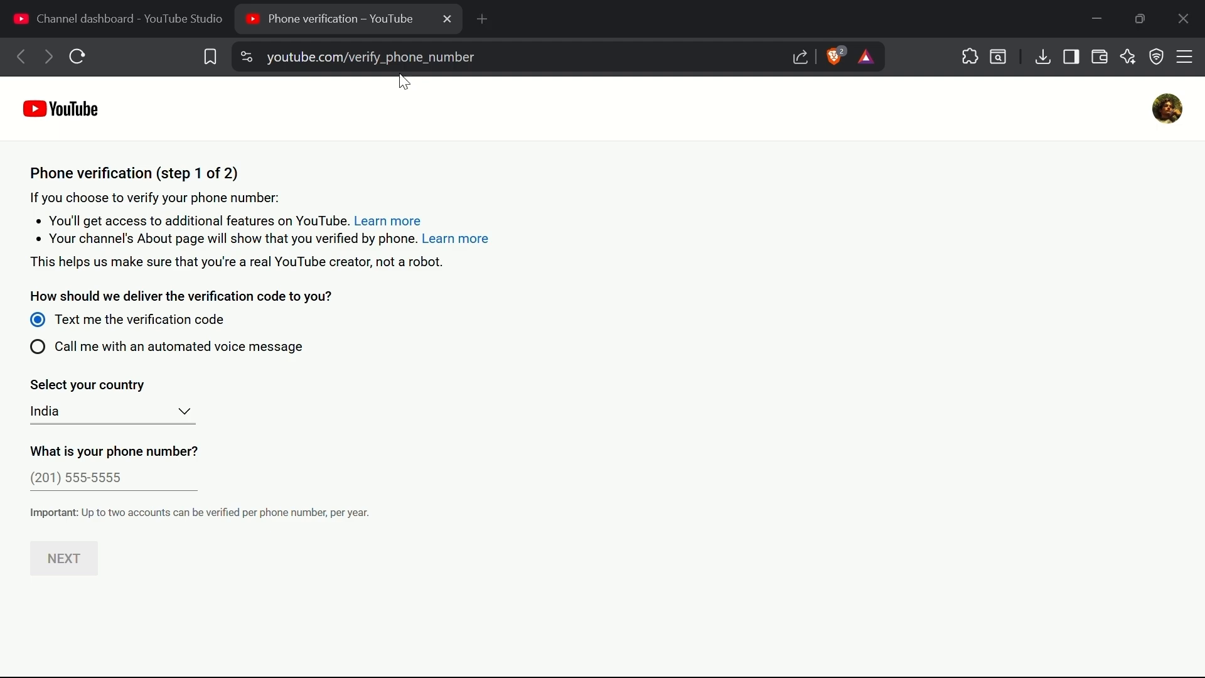
Enter 'freephone' in a new tab's address bar to reach freephonenum.com.
text(freephonenum.com)
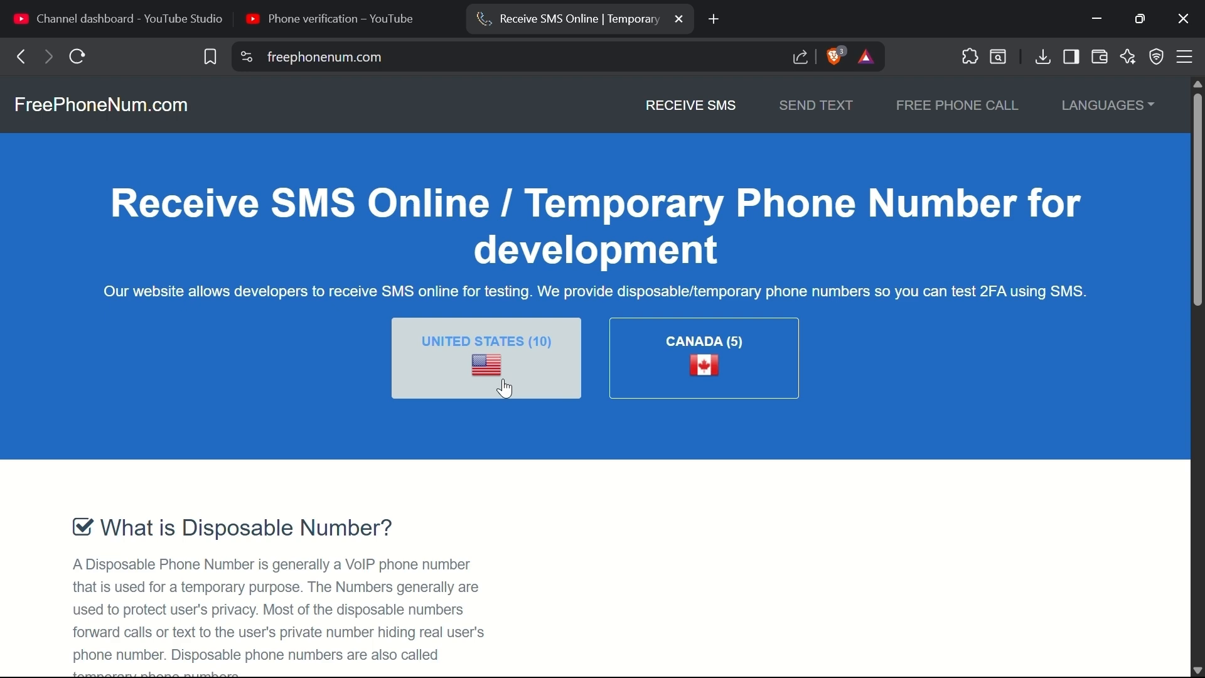
click(485, 357)
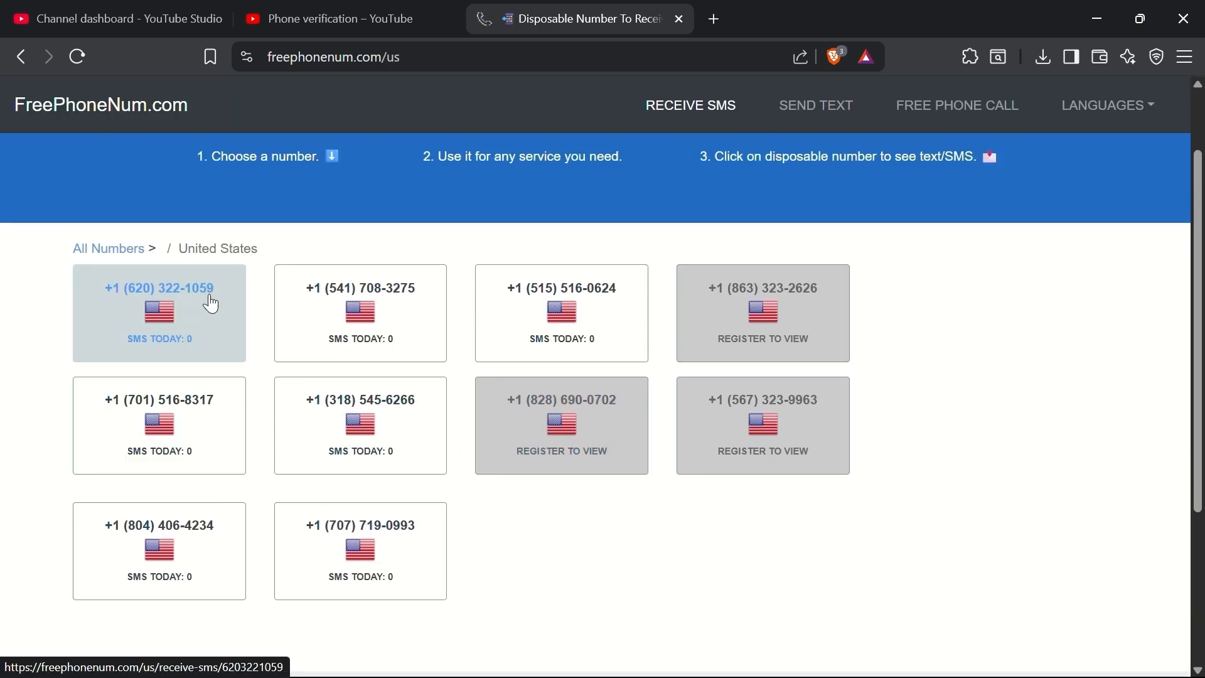
click(158, 287)
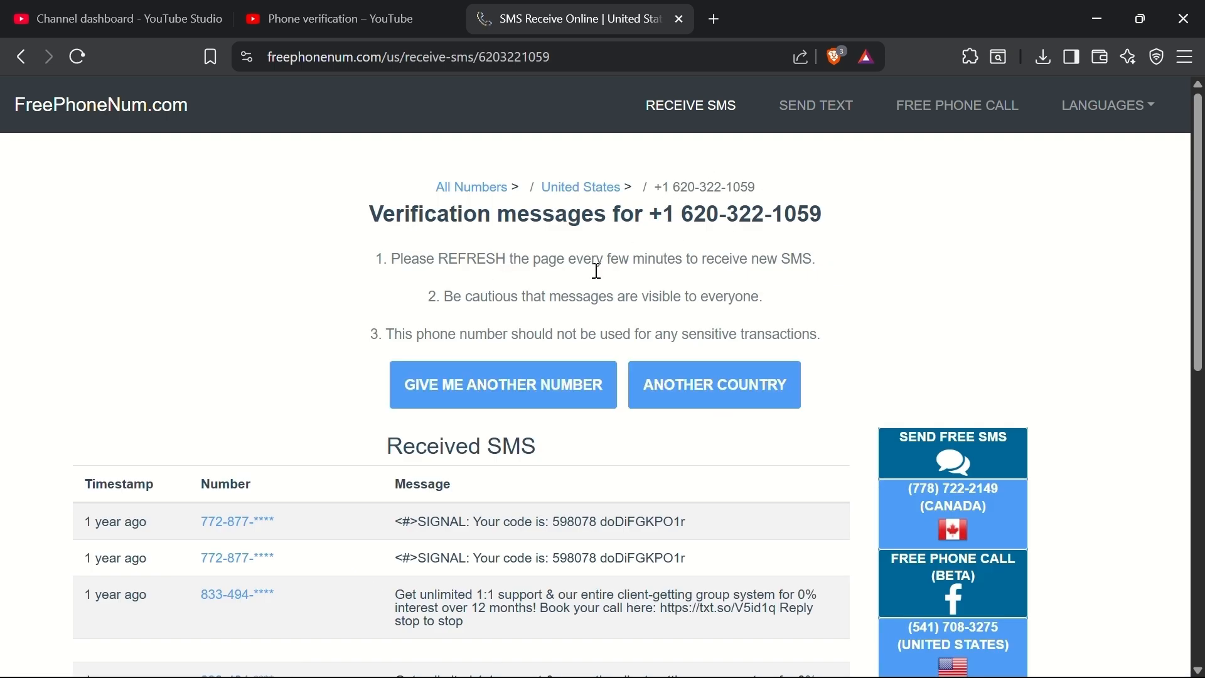
mouse_move(478, 408)
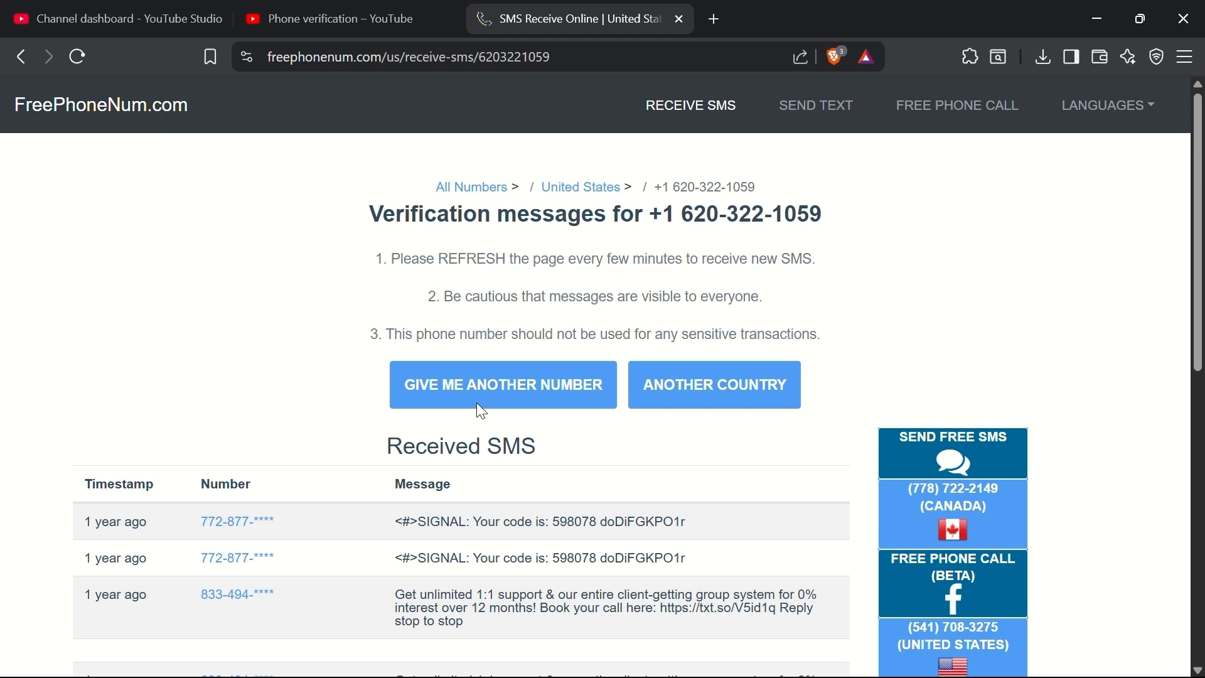
mouse_move(620, 252)
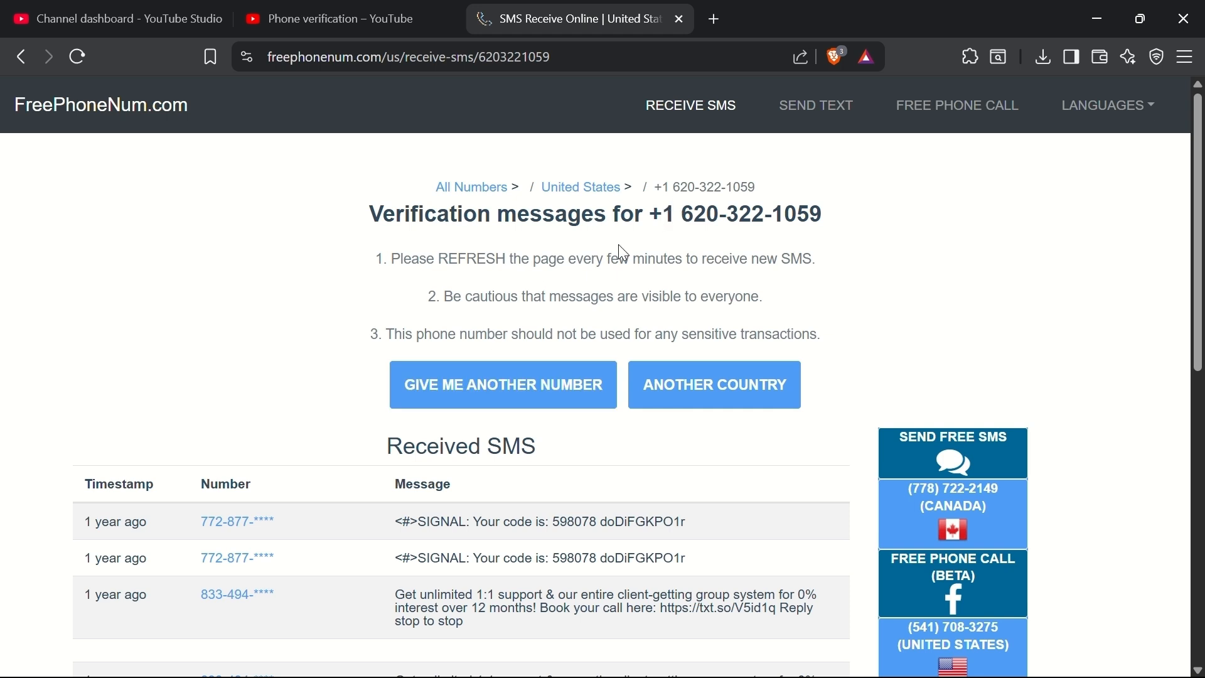
drag(653, 214, 768, 213)
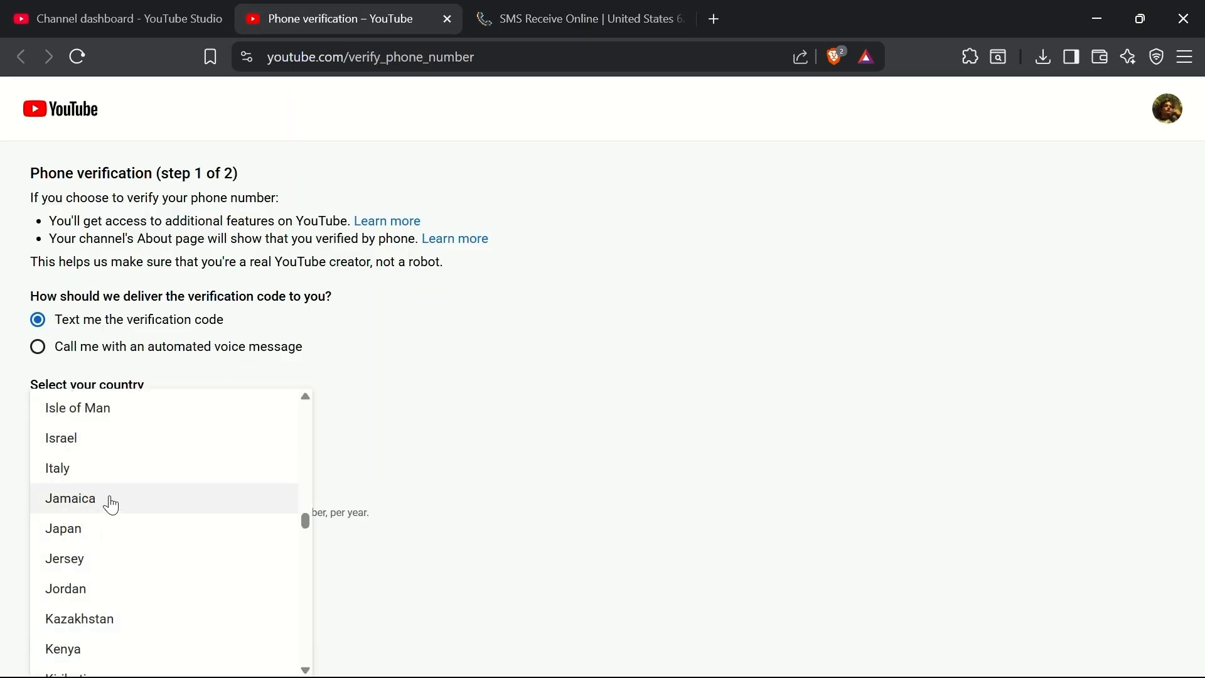
scroll(down, 3)
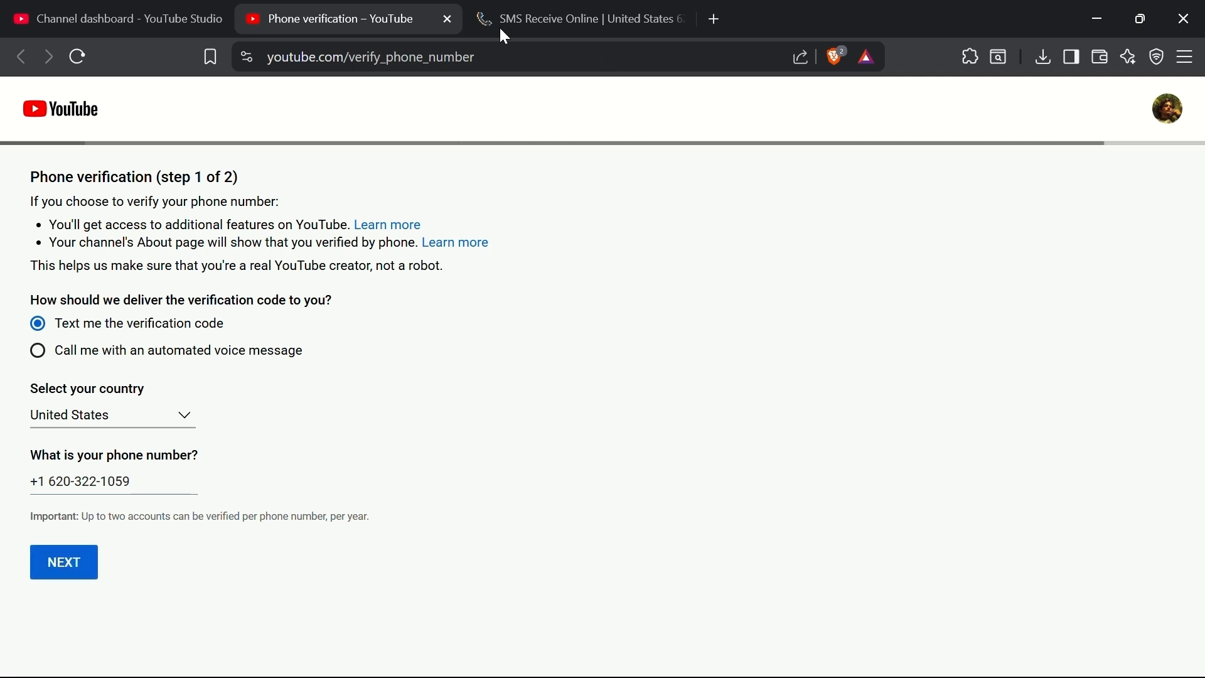
click(580, 18)
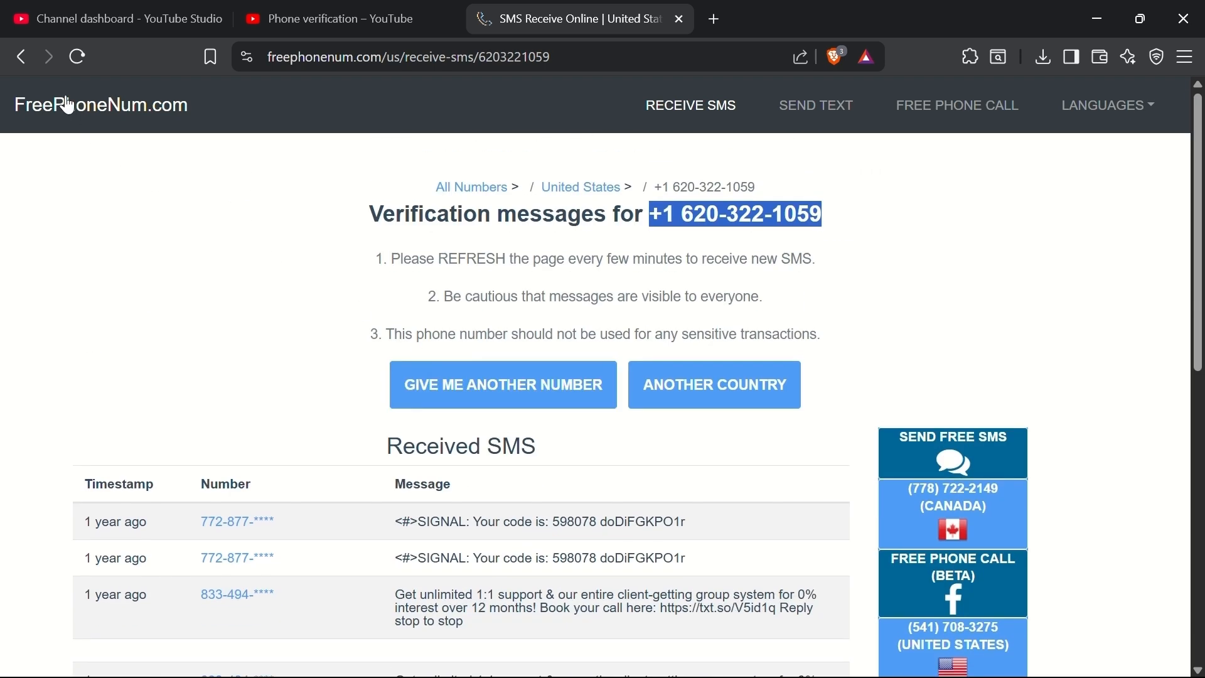
click(76, 56)
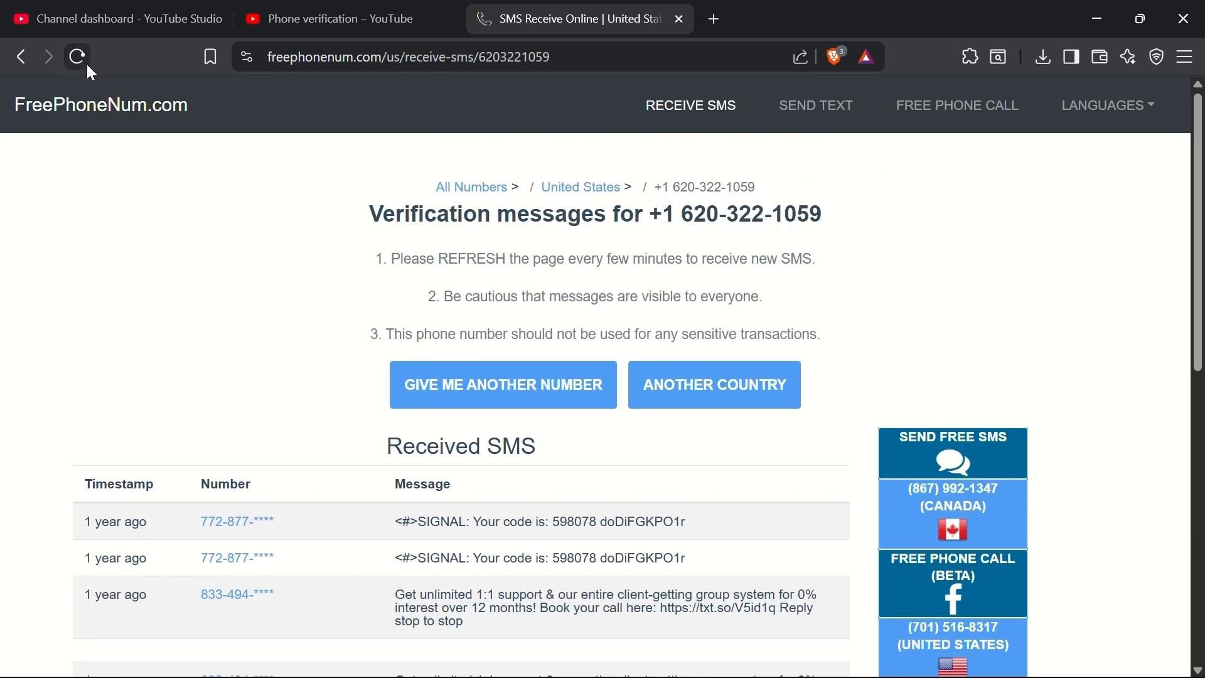
click(75, 56)
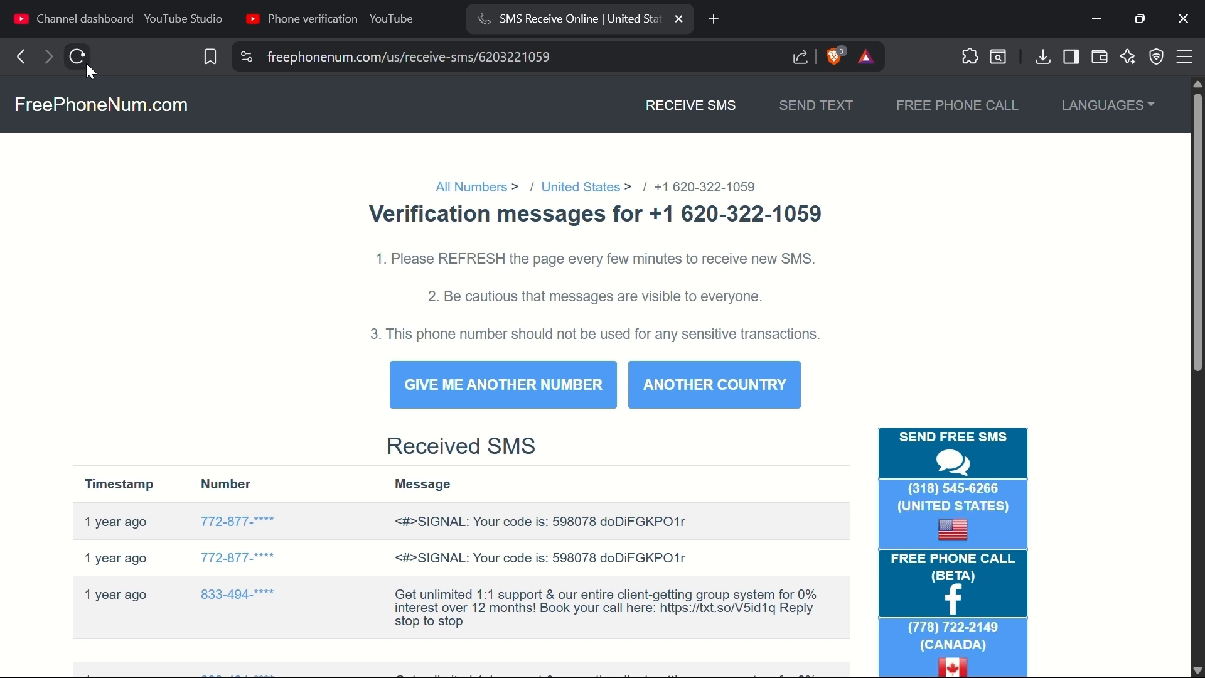
click(76, 58)
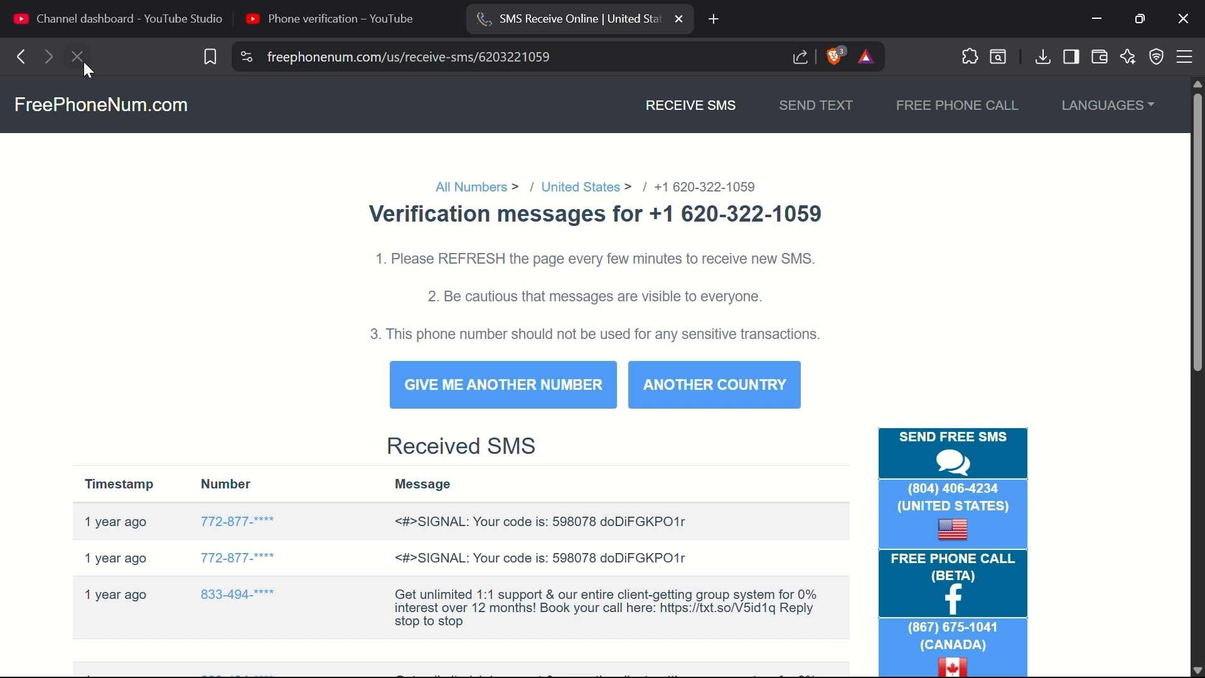
click(76, 57)
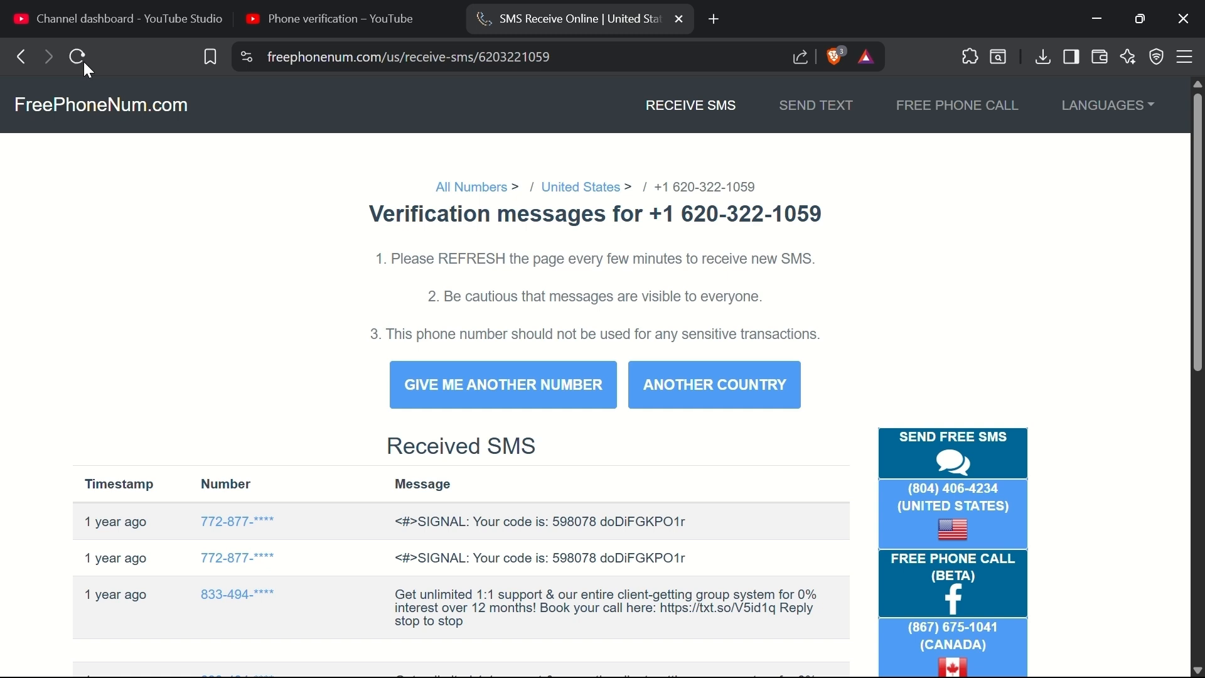